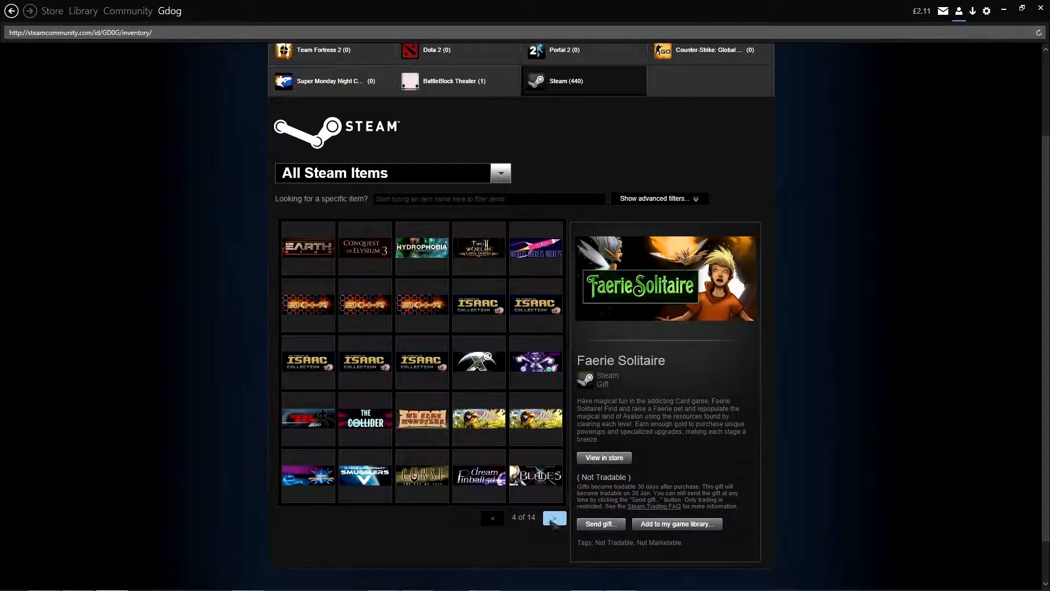
Page the inventory to page 8 of 14 where the Zombie Army 2 Rotten Skeleton card appears
{"action": "left_click", "coordinate": [554, 517]}
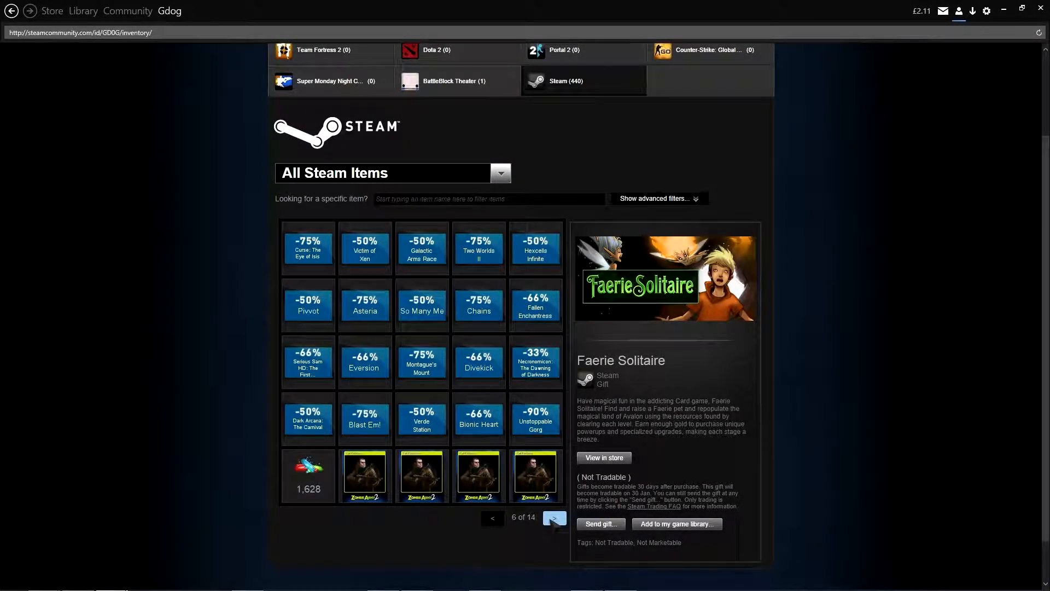
{"action": "left_click", "coordinate": [554, 518]}
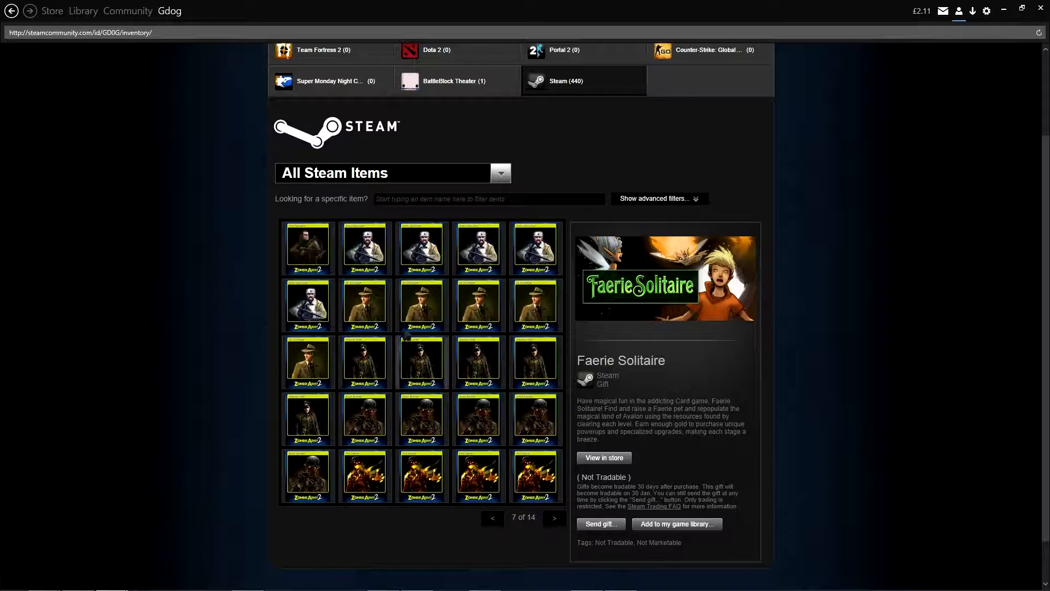
{"action": "left_click", "coordinate": [553, 518]}
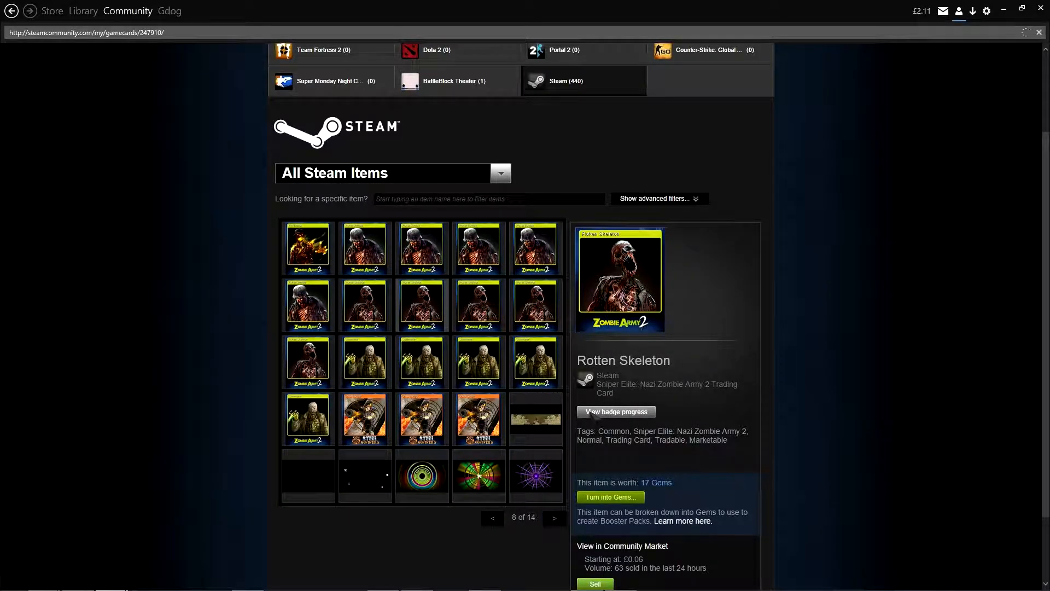
View the Zombie Army 2 badge progress and craft it to Almost Anarchic, earning background, emoticon and coupon
{"action": "left_click", "coordinate": [614, 411]}
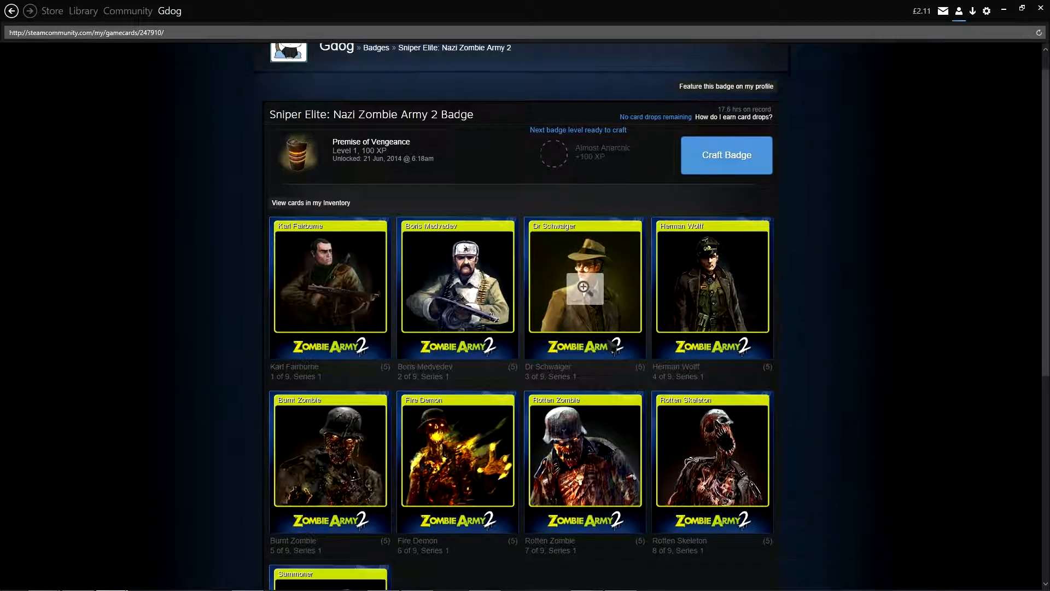
{"action": "scroll", "scroll_direction": "down", "scroll_amount": 3}
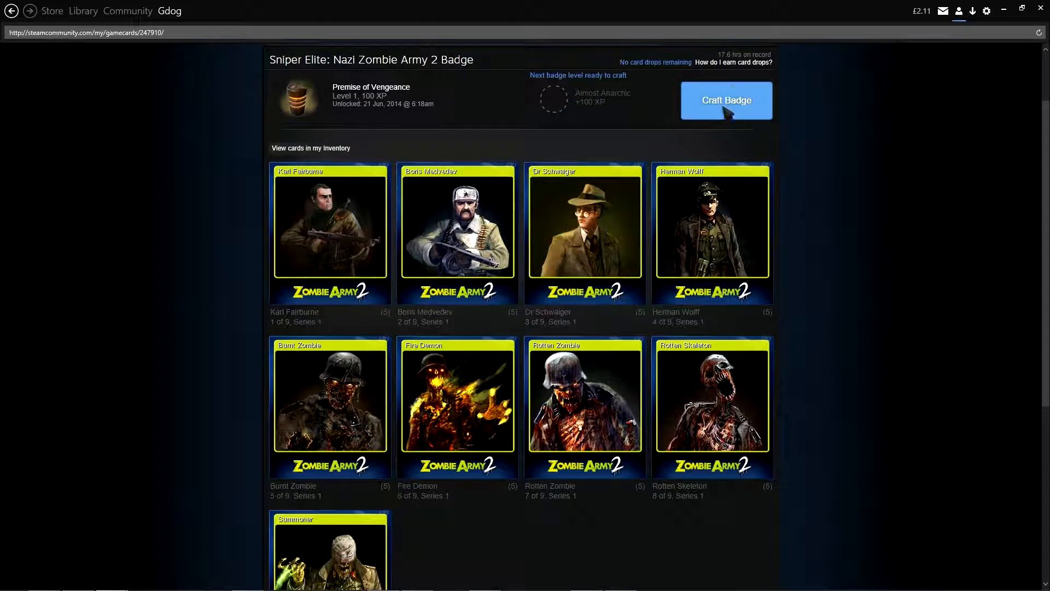
{"action": "left_click", "coordinate": [726, 100]}
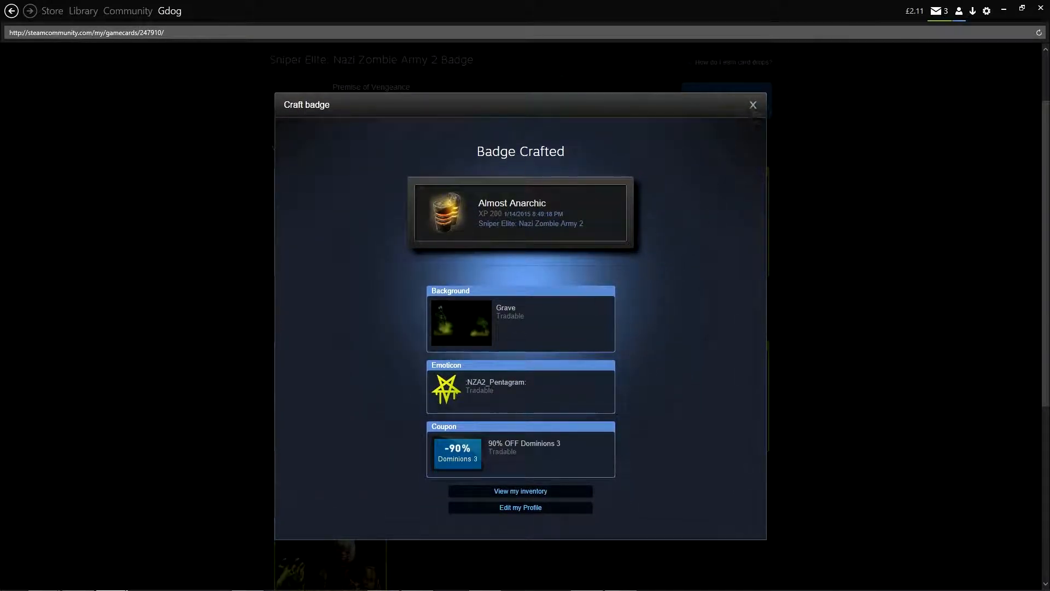
Craft the badge to level 3, Ingredients of Intent, and dismiss the Rotten background, emoticon and Toast Time coupon results
{"action": "left_click", "coordinate": [727, 100]}
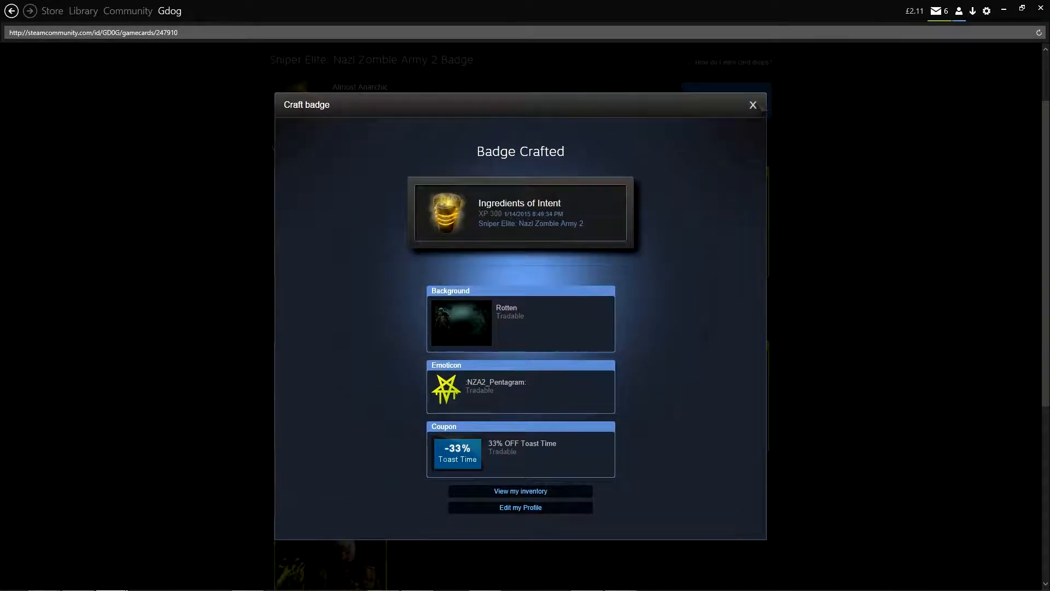
{"action": "left_click", "coordinate": [752, 105]}
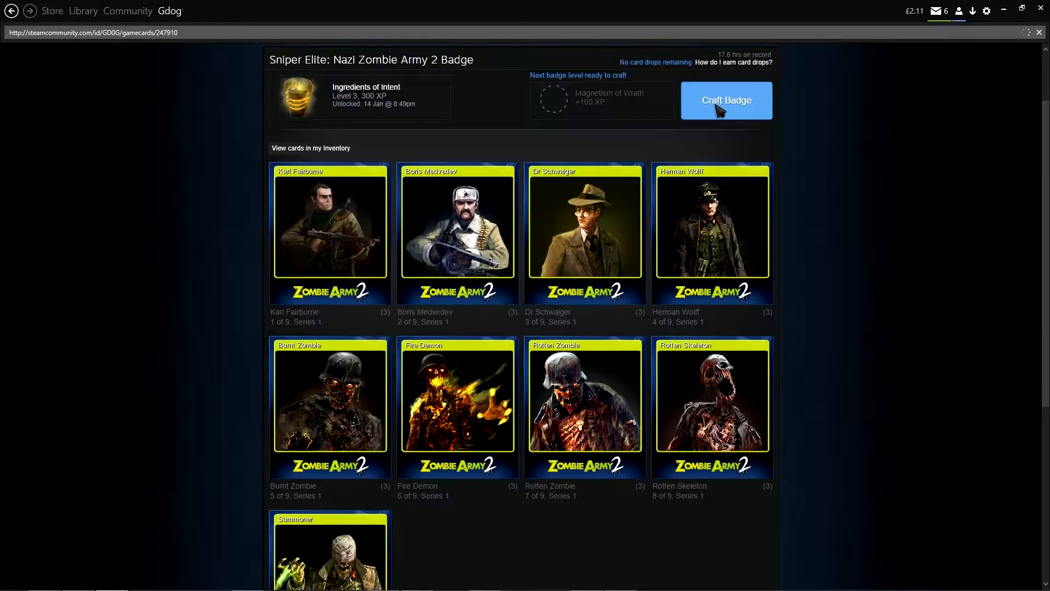
Craft the badge to level 4, Magnetism of Wrath, and dismiss the Rotten background, Zed emoticon and Age of Empires III coupon results
{"action": "left_click", "coordinate": [725, 99]}
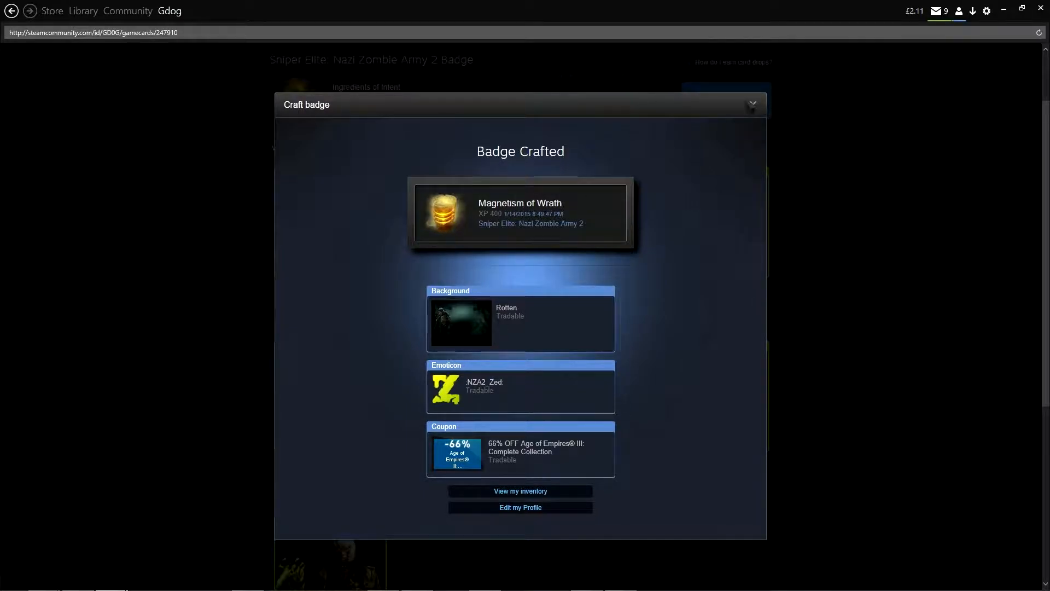
{"action": "left_click", "coordinate": [752, 103]}
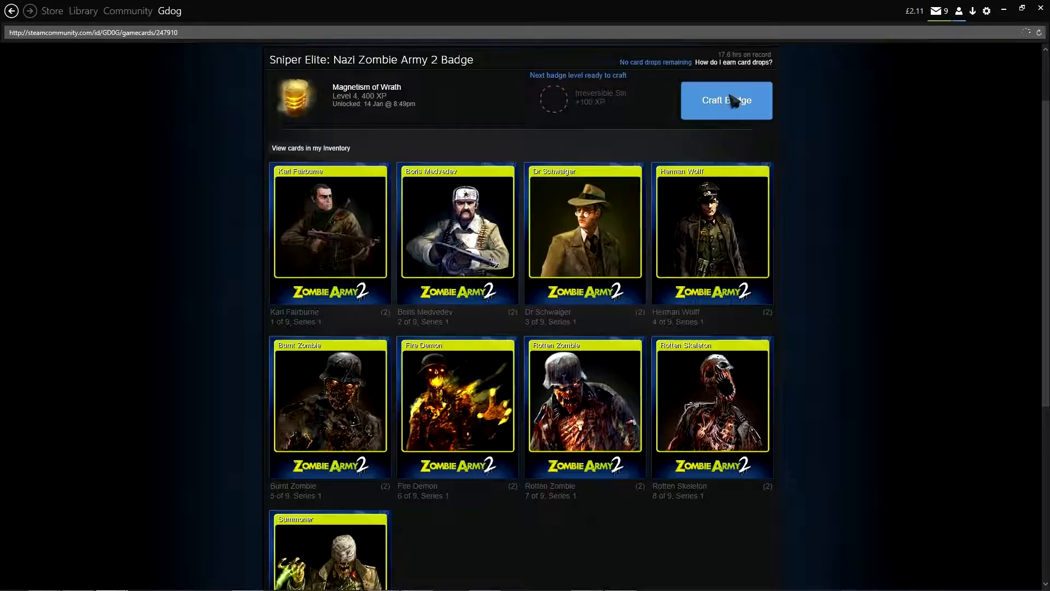
Craft the badge to level 5, Irreversible Sin, and go to the inventory listing 12 new items
{"action": "left_click", "coordinate": [726, 101]}
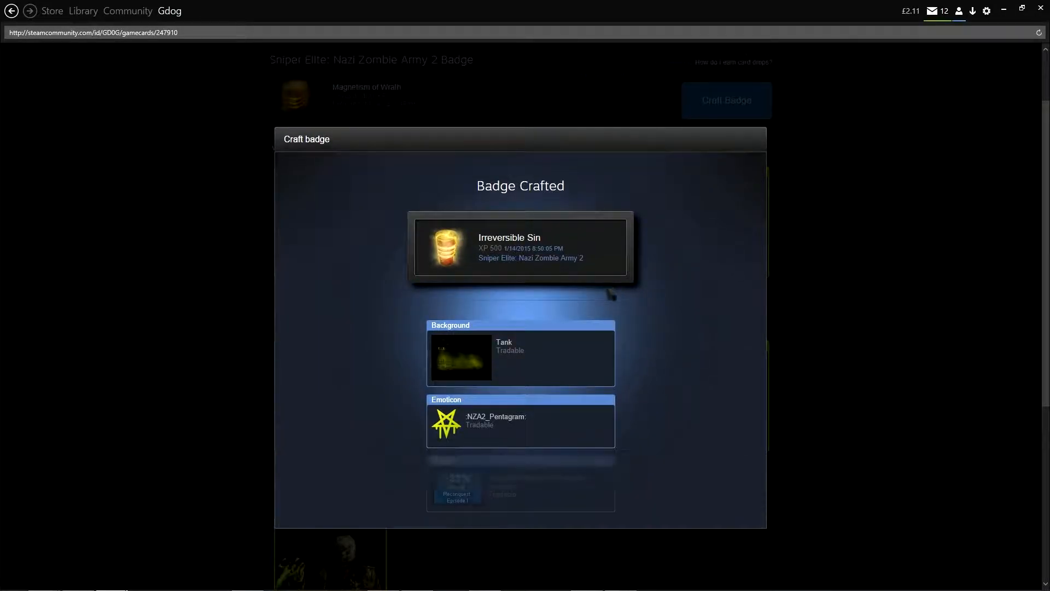
{"action": "scroll", "scroll_direction": "down", "scroll_amount": 3}
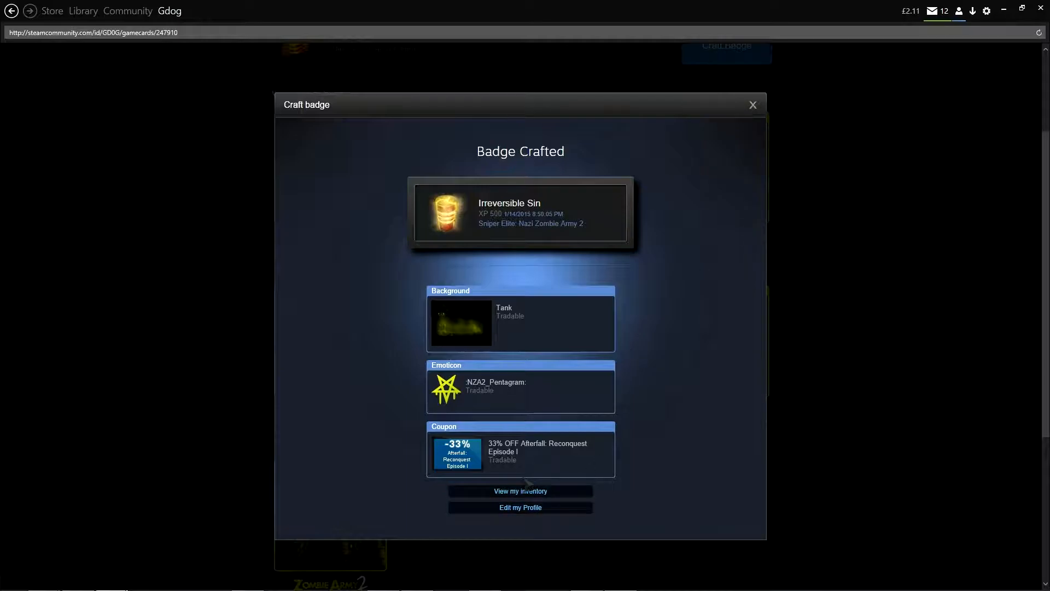
{"action": "left_click", "coordinate": [521, 491]}
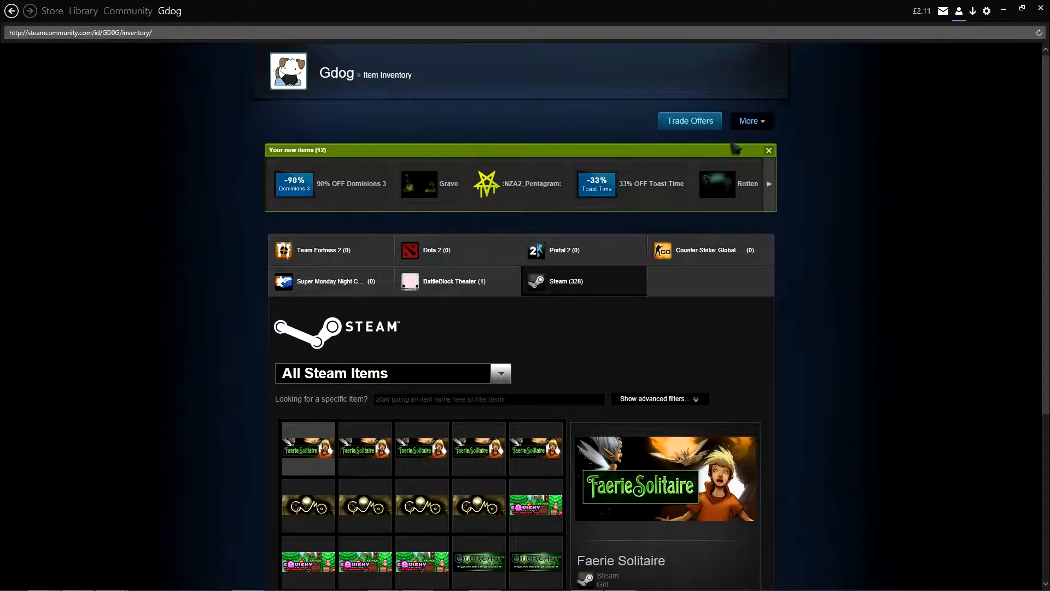
Dismiss the new items notice and page forward through the Steam item inventory
{"action": "left_click", "coordinate": [768, 150]}
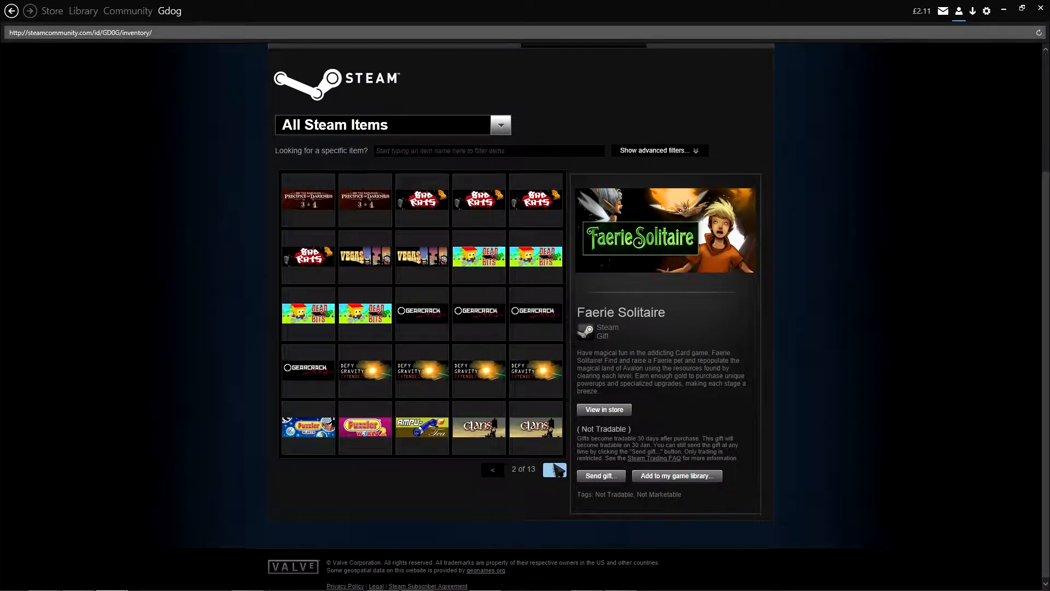
{"action": "left_click", "coordinate": [553, 469]}
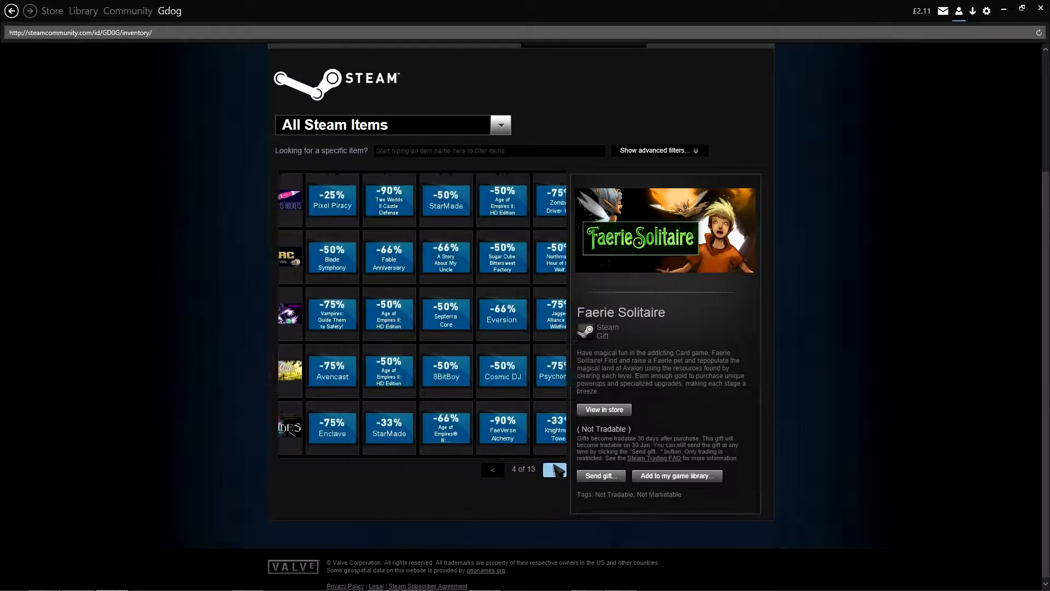
{"action": "left_click", "coordinate": [556, 469]}
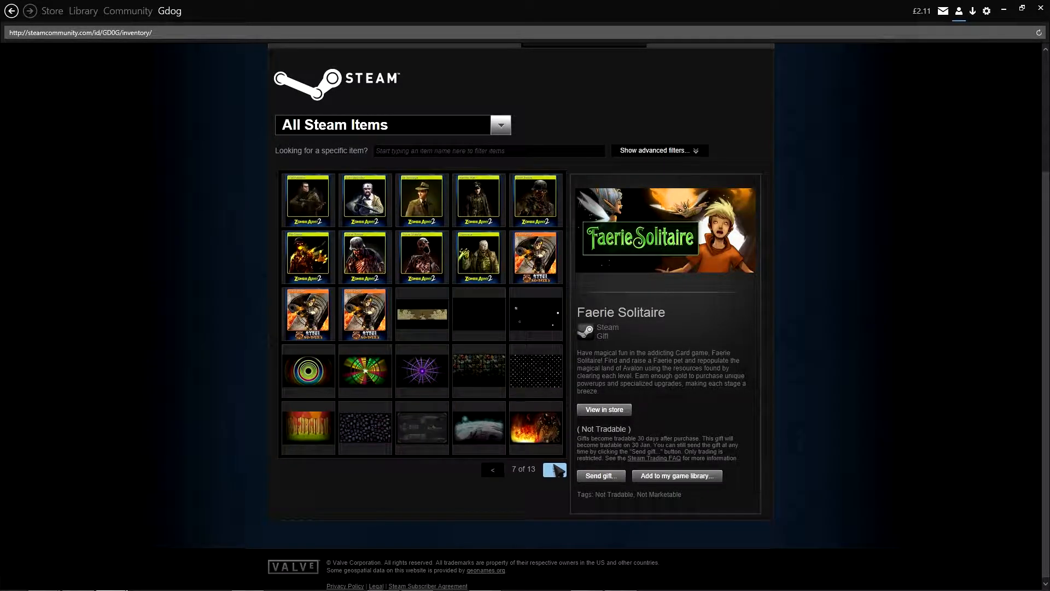
{"action": "scroll", "scroll_direction": "up", "scroll_amount": 3}
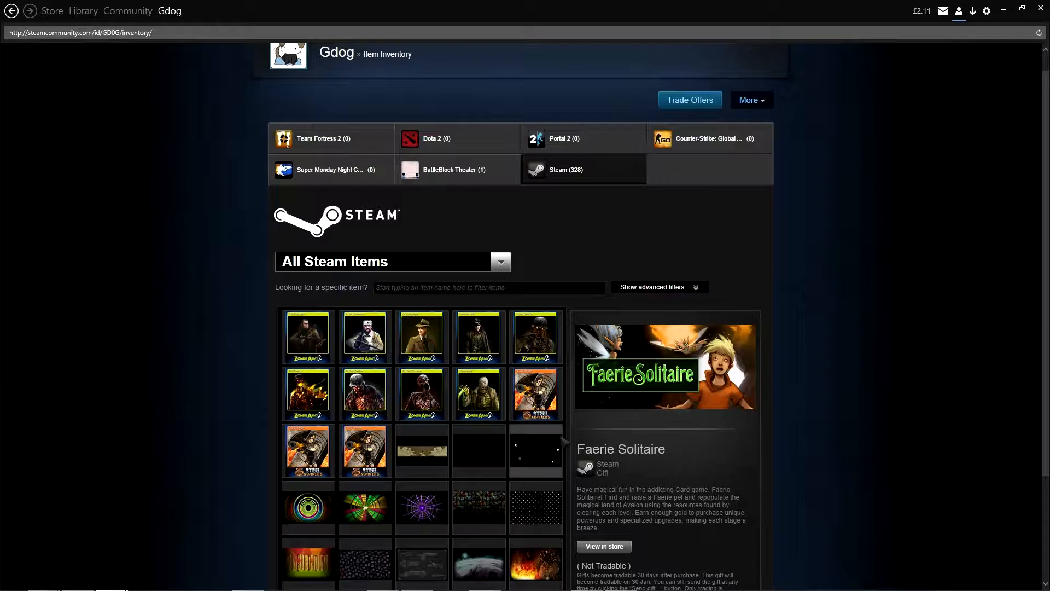
{"action": "scroll", "scroll_direction": "down", "scroll_amount": 3}
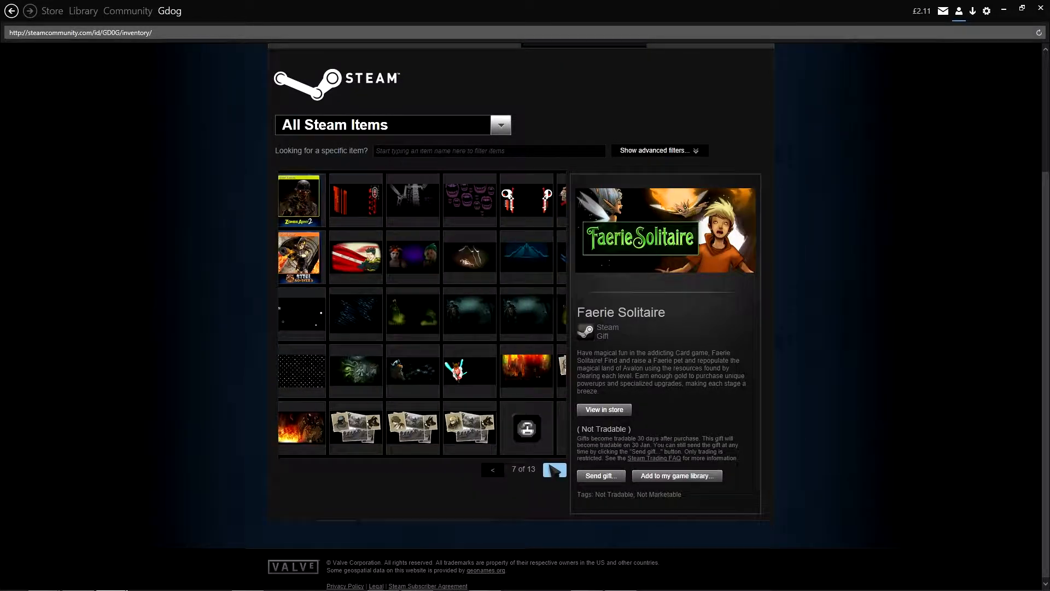
{"action": "left_click", "coordinate": [553, 470]}
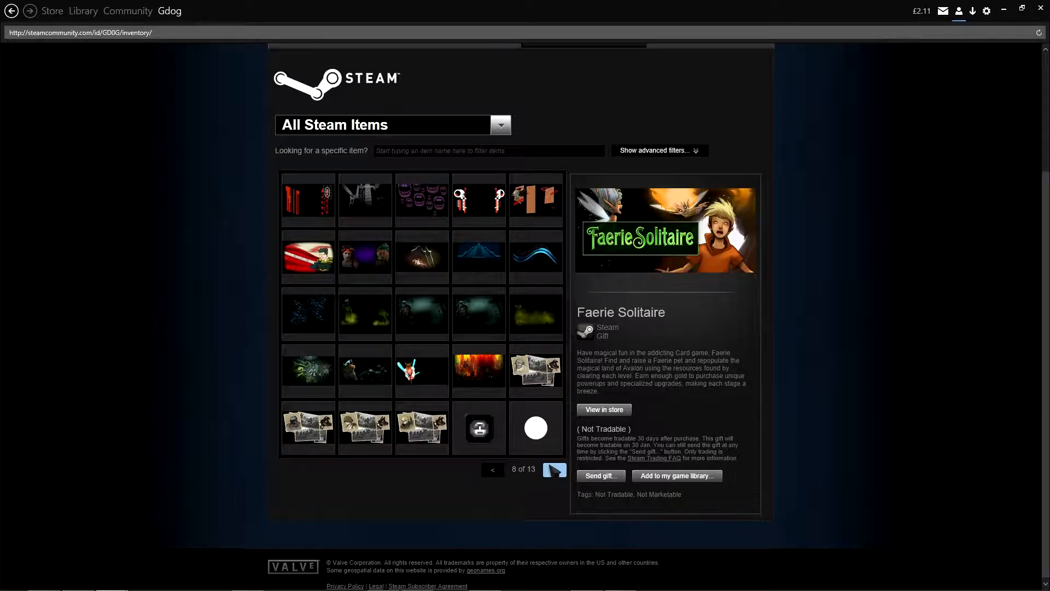
{"action": "left_click", "coordinate": [553, 470]}
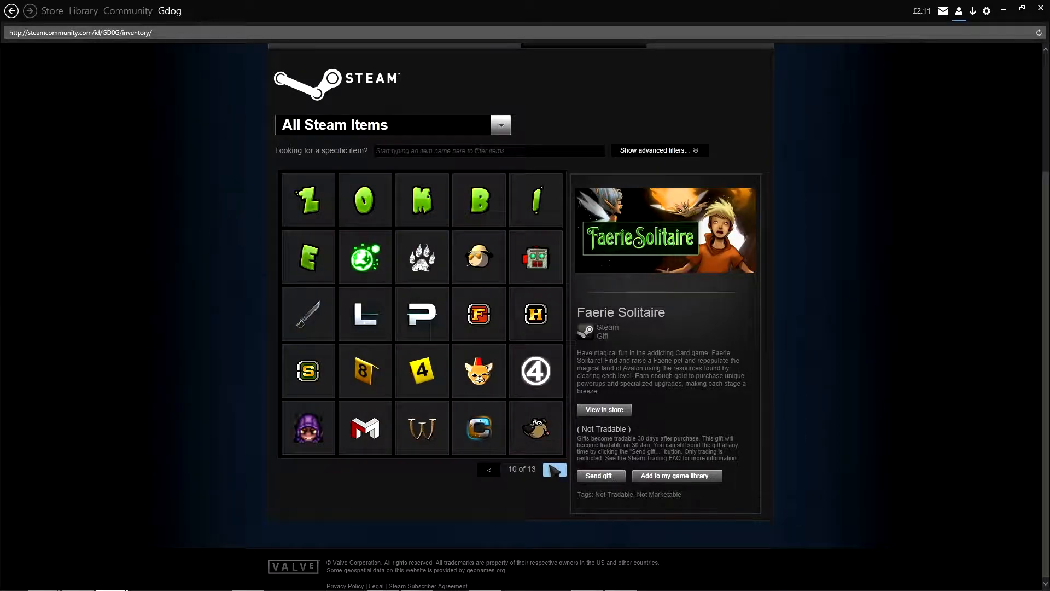
{"action": "left_click", "coordinate": [553, 469]}
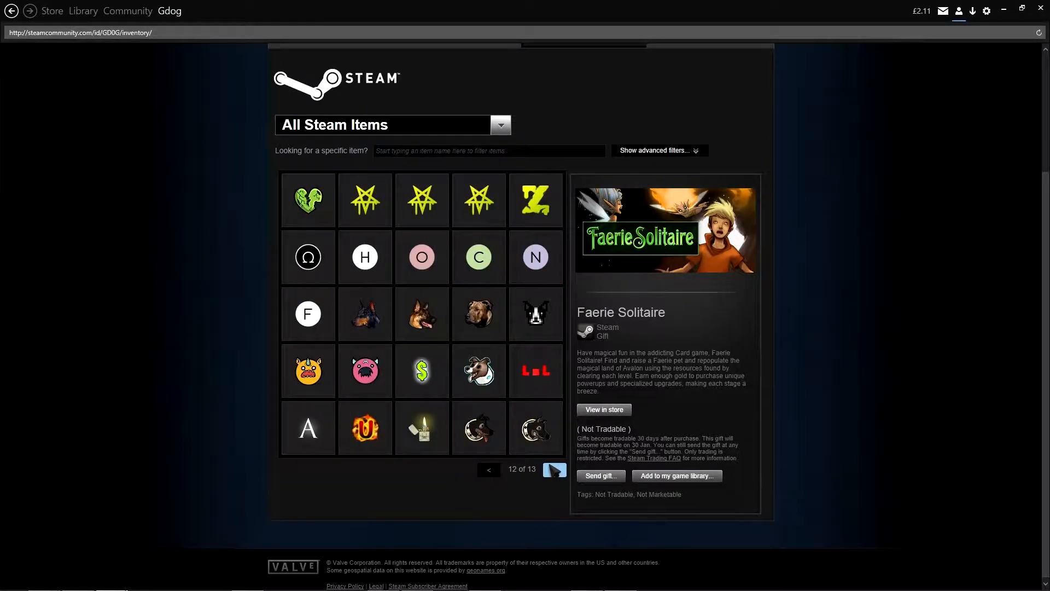
Check the NZA2_Pentagram and NZA2_Zed emoticons, then reach the last inventory page, 13 of 13
{"action": "left_click", "coordinate": [365, 225]}
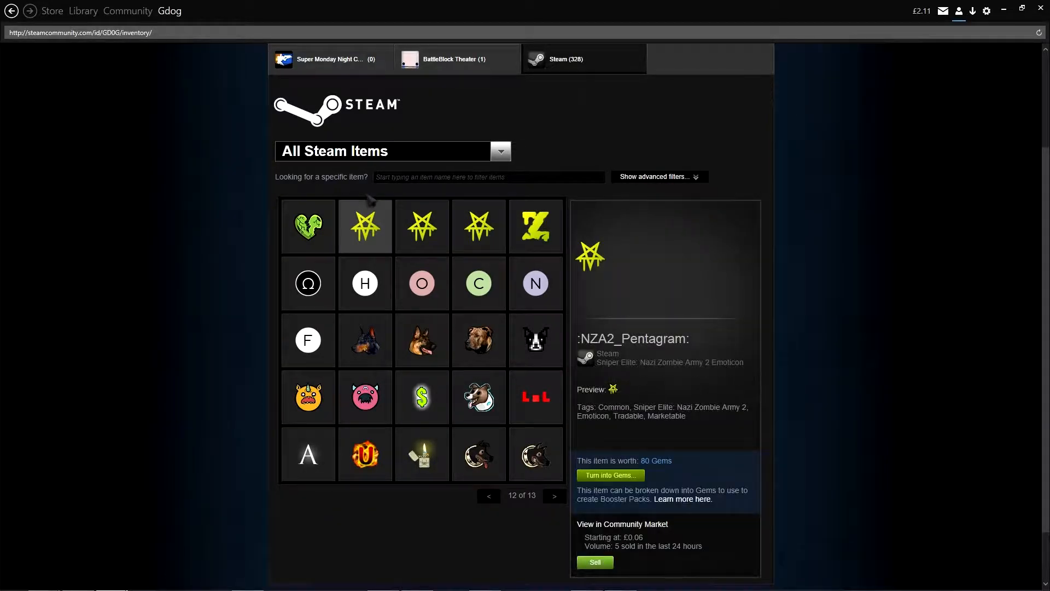
{"action": "left_click", "coordinate": [478, 226]}
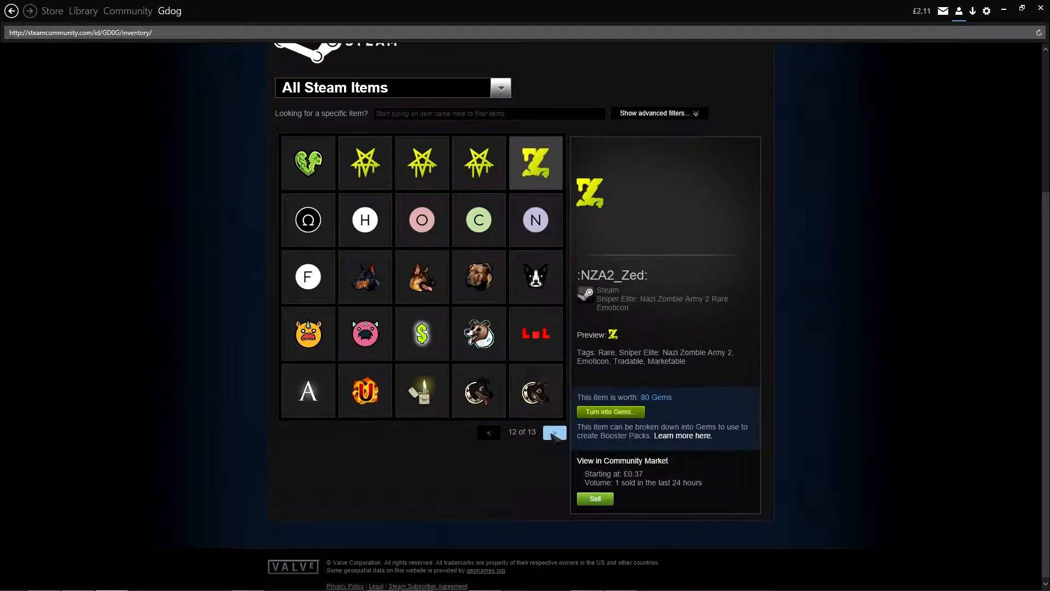
{"action": "left_click", "coordinate": [553, 431]}
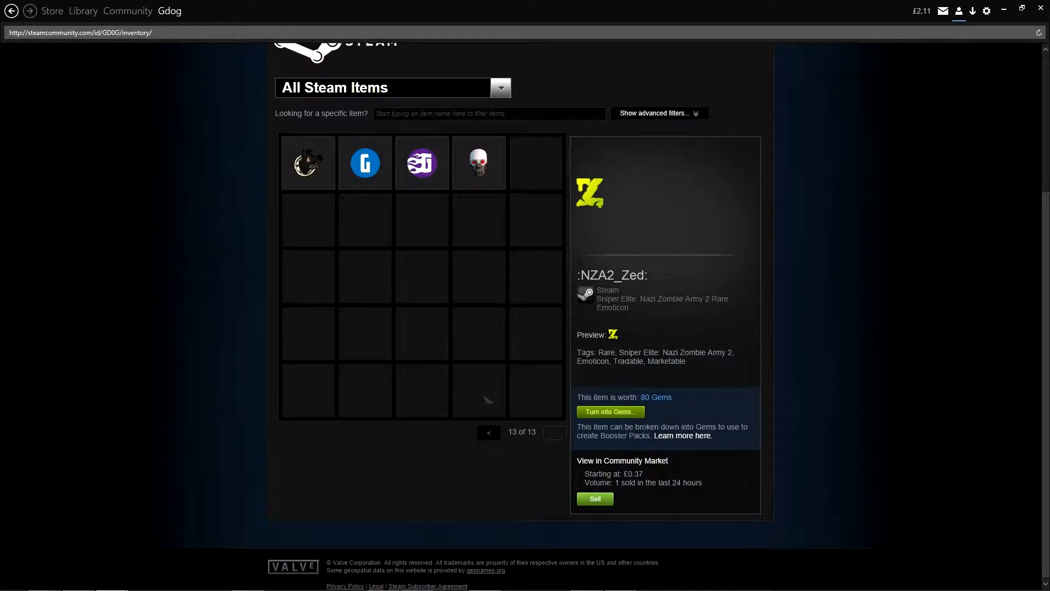
{"action": "left_click", "coordinate": [478, 163]}
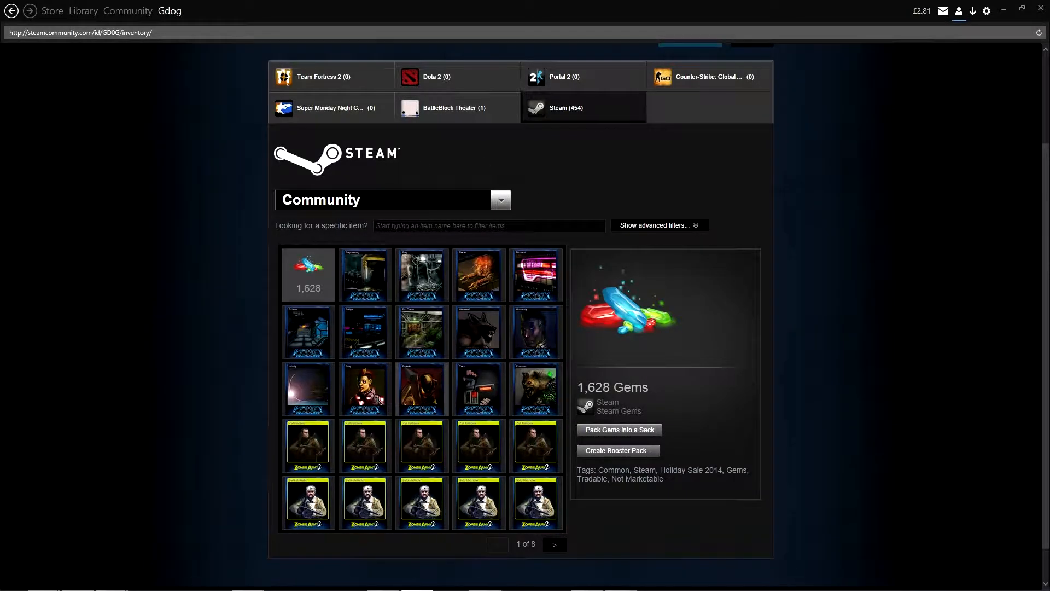
From the Engineering card, bring up the Infinity Runner badge page with all 14 cards collected
{"action": "left_click", "coordinate": [364, 274]}
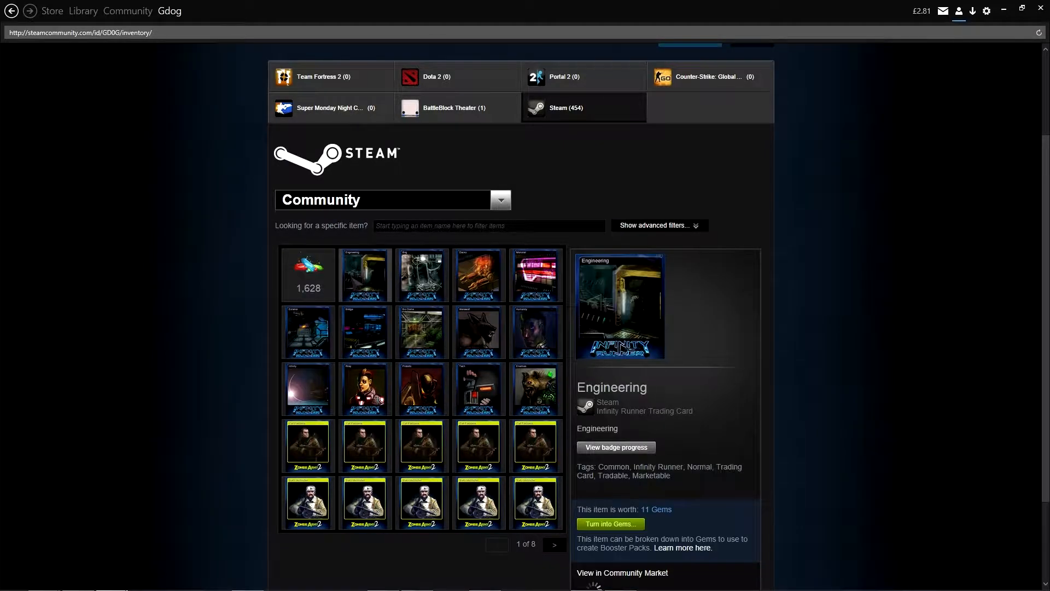
{"action": "scroll", "scroll_direction": "down", "scroll_amount": 3}
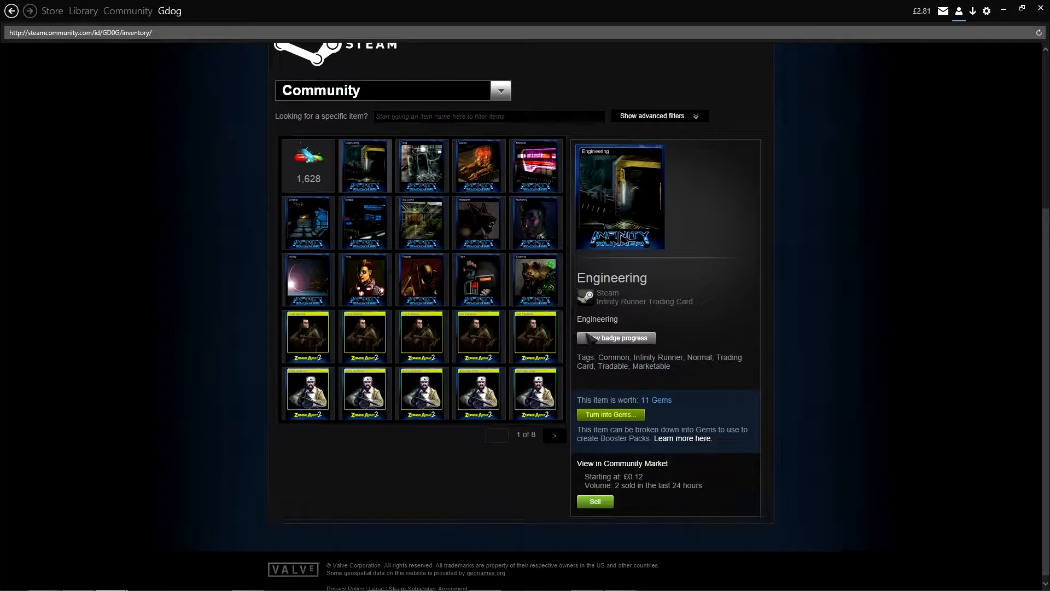
{"action": "left_click", "coordinate": [619, 338]}
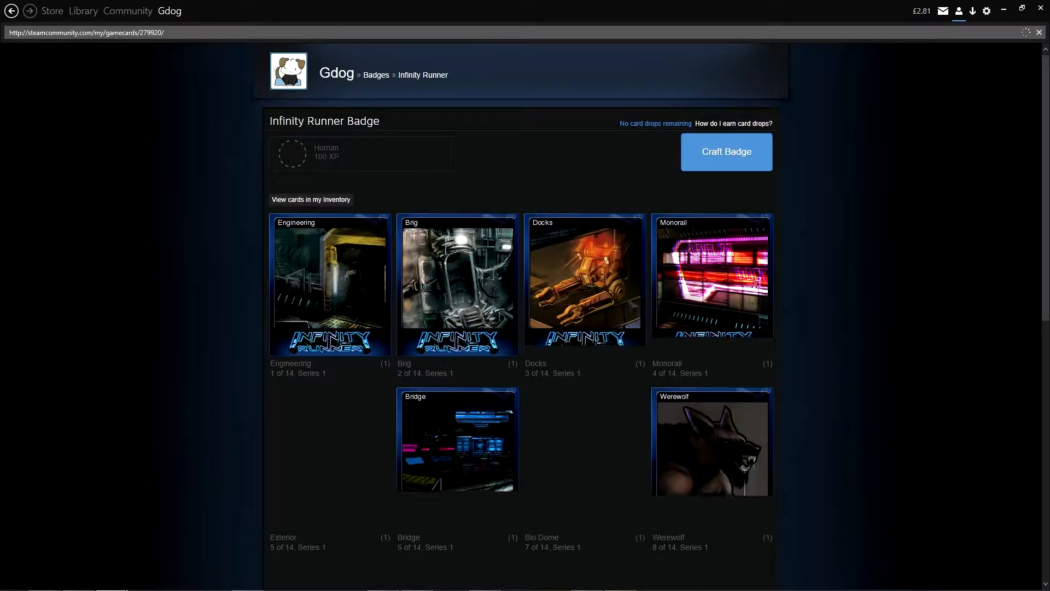
{"action": "scroll", "scroll_direction": "down", "scroll_amount": 3}
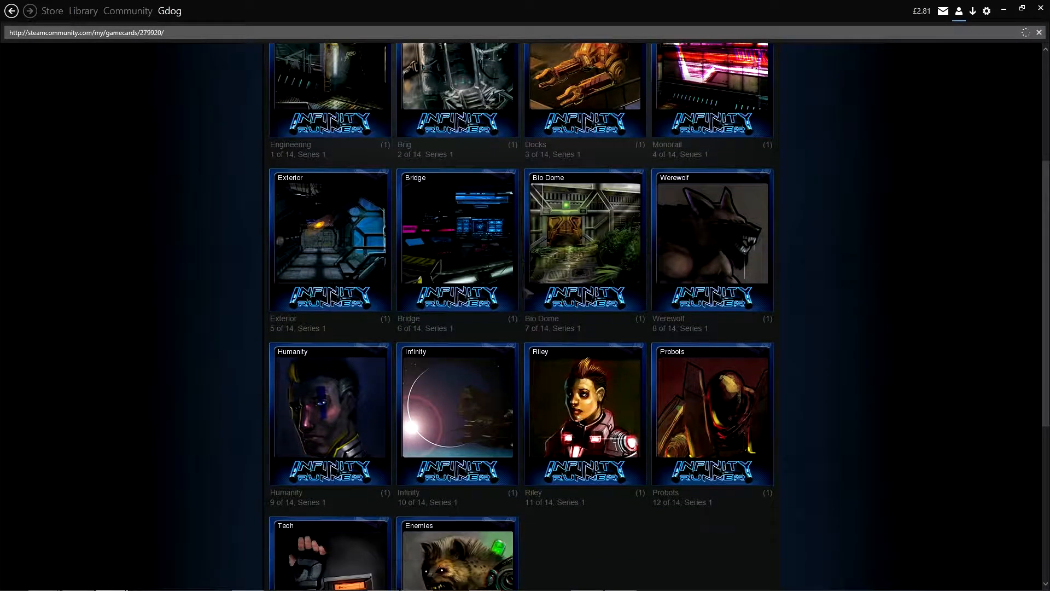
{"action": "scroll", "scroll_direction": "up", "scroll_amount": 3}
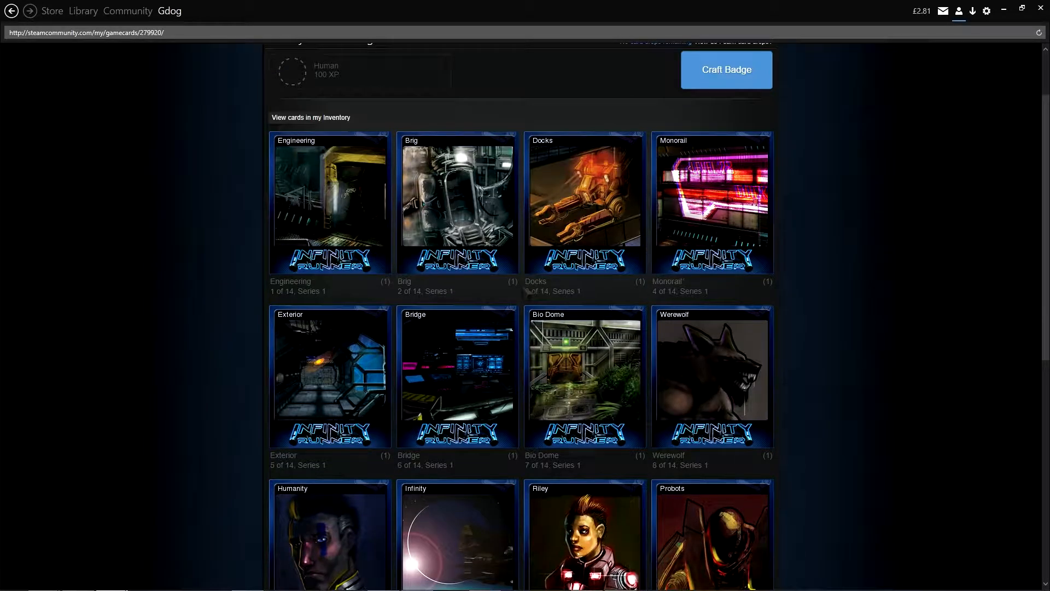
{"action": "scroll", "scroll_direction": "up", "scroll_amount": 3}
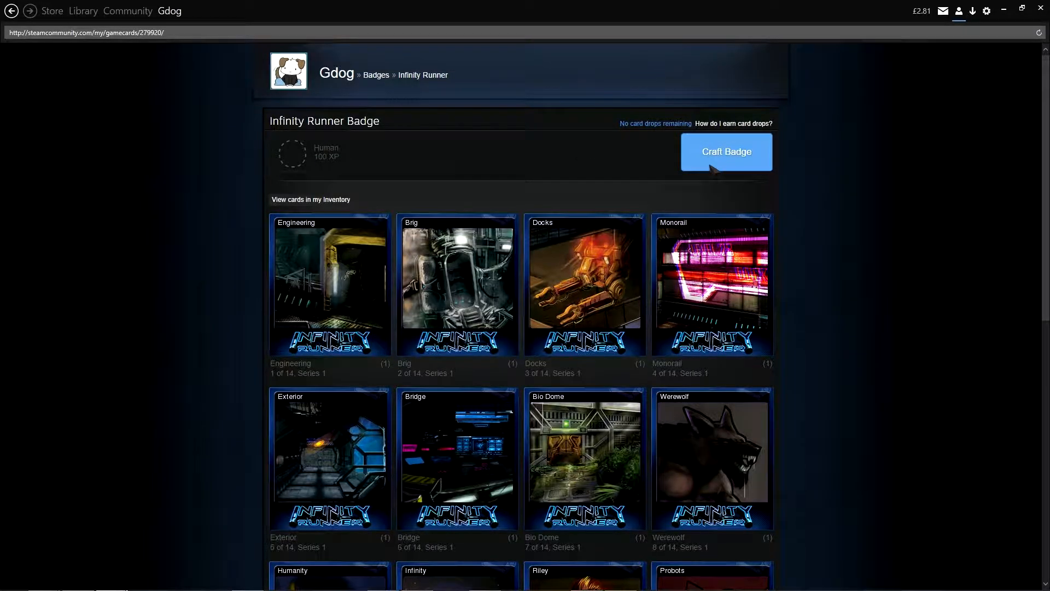
Craft the Infinity Runner badge to level 1, Human, 100 XP, and dismiss the rewards summary
{"action": "left_click", "coordinate": [727, 151]}
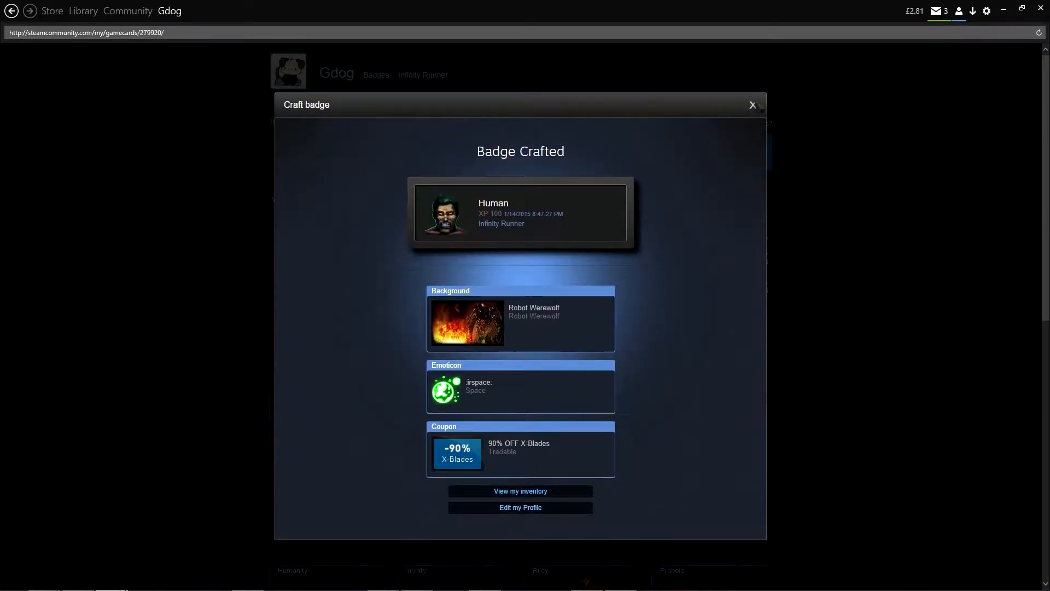
{"action": "left_click", "coordinate": [752, 105]}
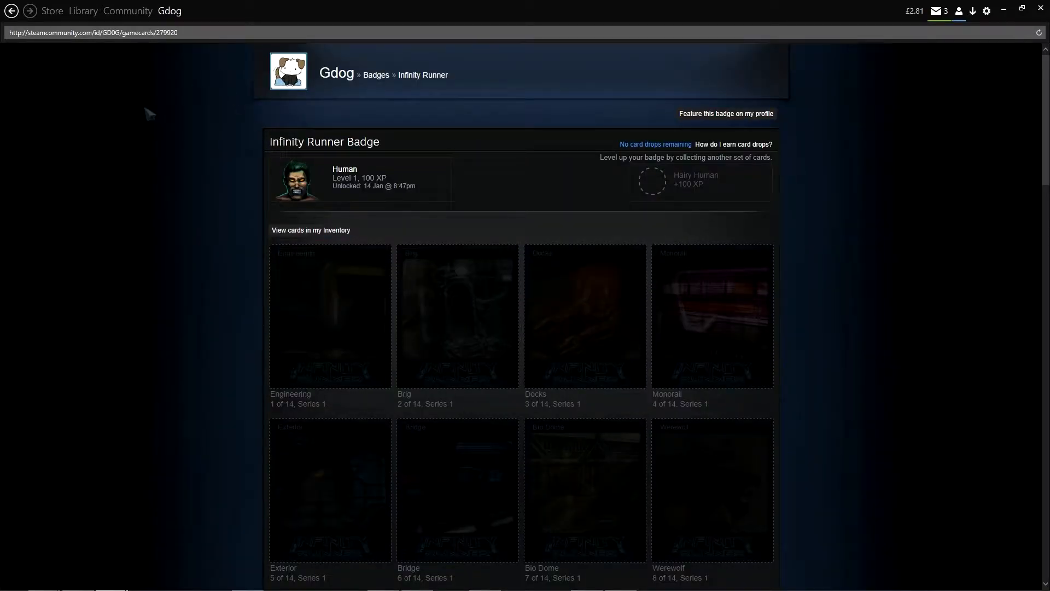
Go to the item inventory via the profile menu, showing the X-Blades coupon, Robot Werewolf background and :irspace: emoticon
{"action": "left_click", "coordinate": [170, 11]}
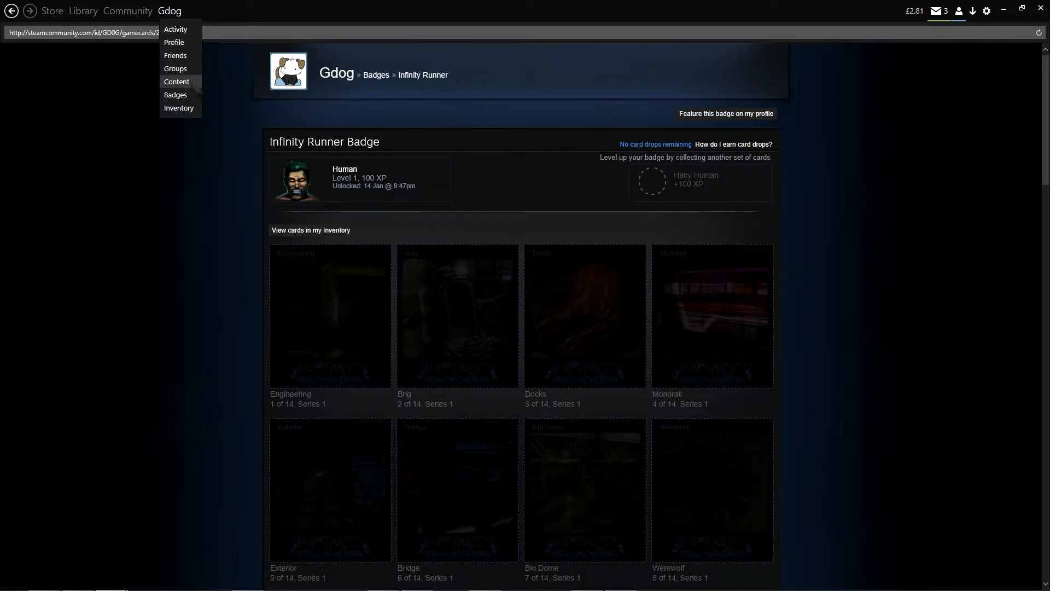
{"action": "left_click", "coordinate": [179, 108]}
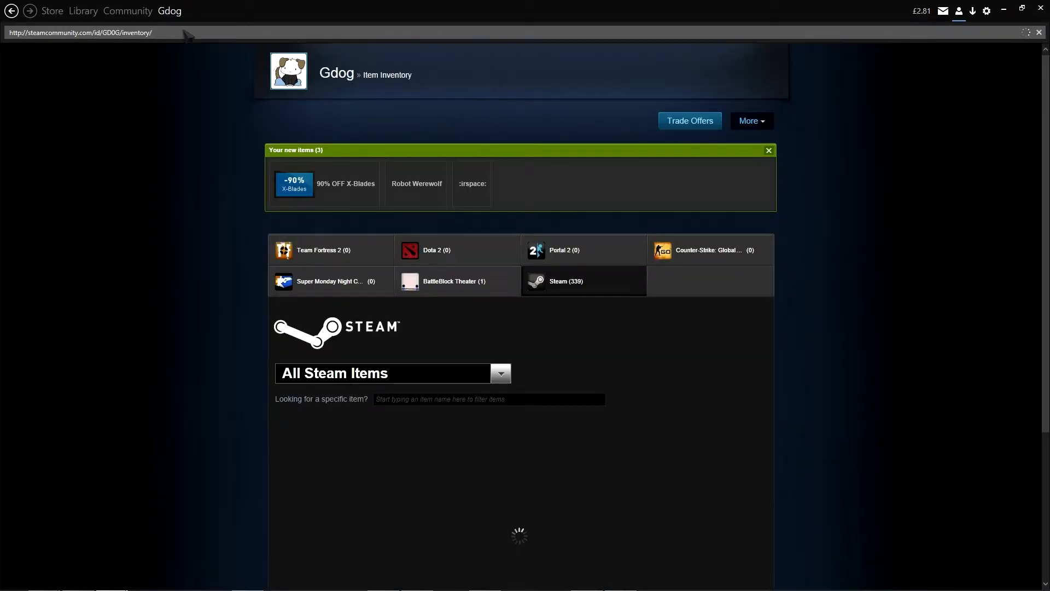